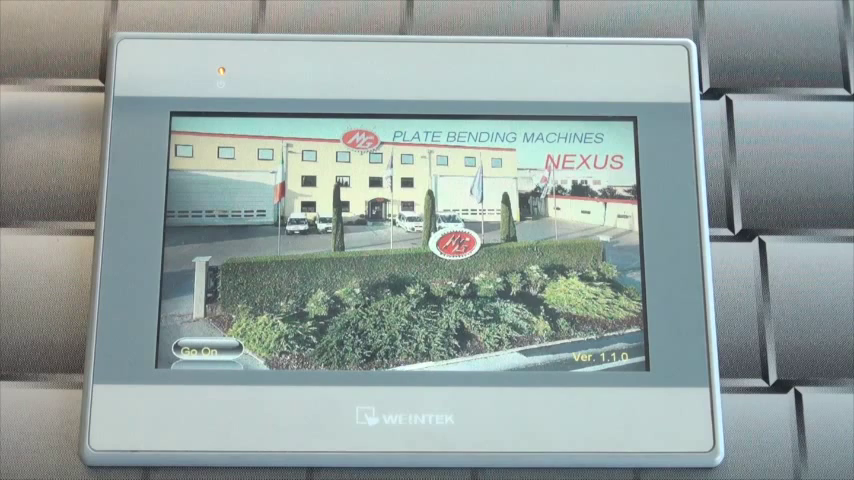
Move past the NEXUS splash screen to the X, Y, Z axis Readout page.
click(200, 356)
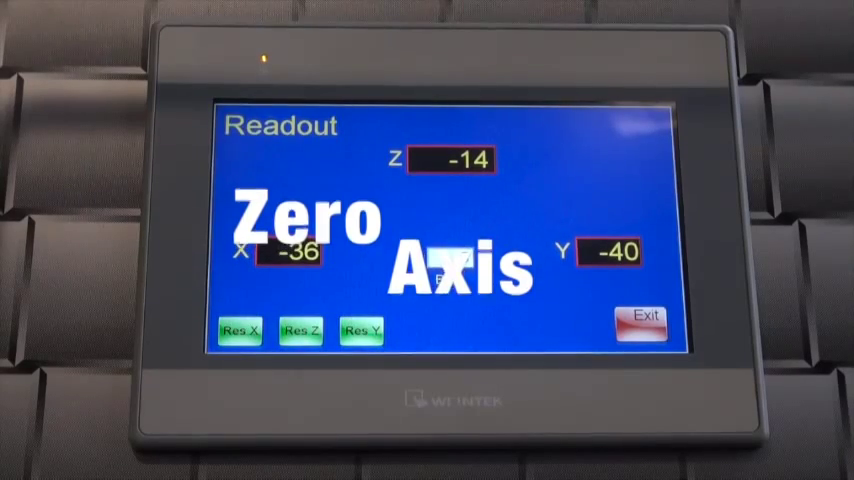
Zero the X, Z and Y axis readings on the Readout screen.
click(238, 331)
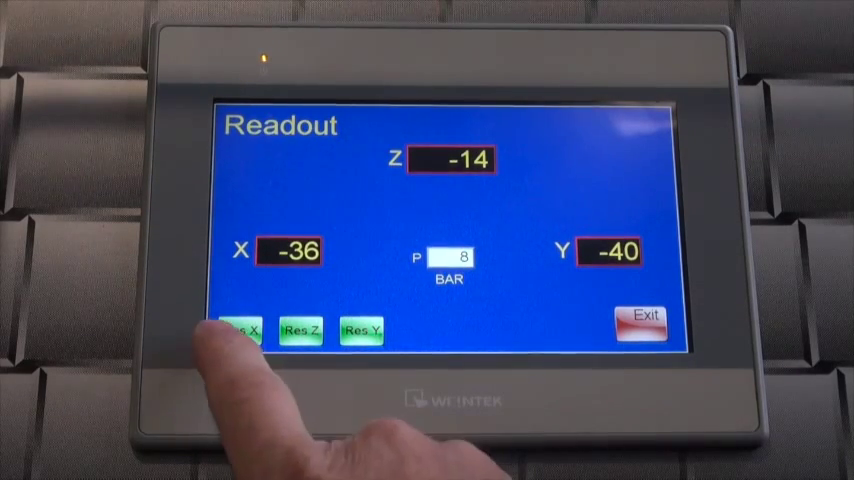
click(238, 331)
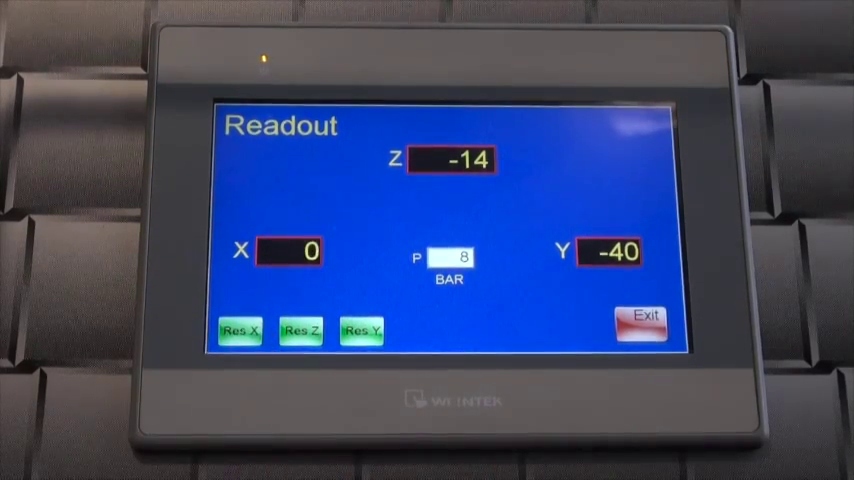
click(301, 330)
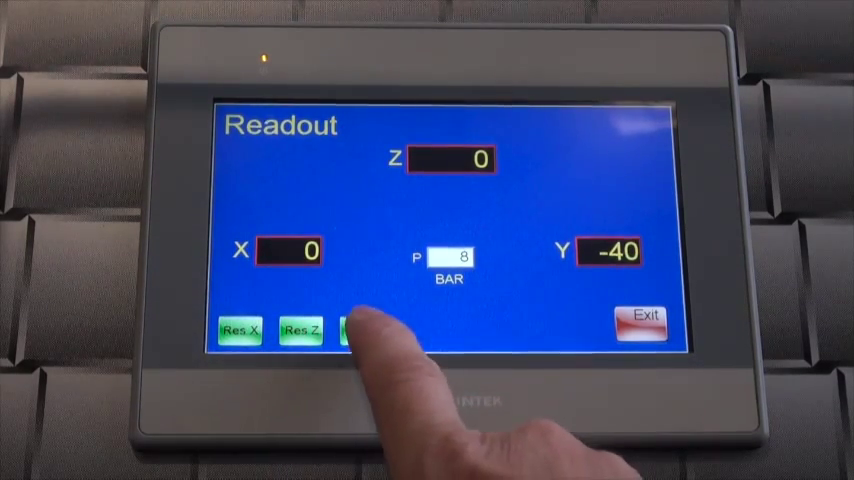
click(362, 331)
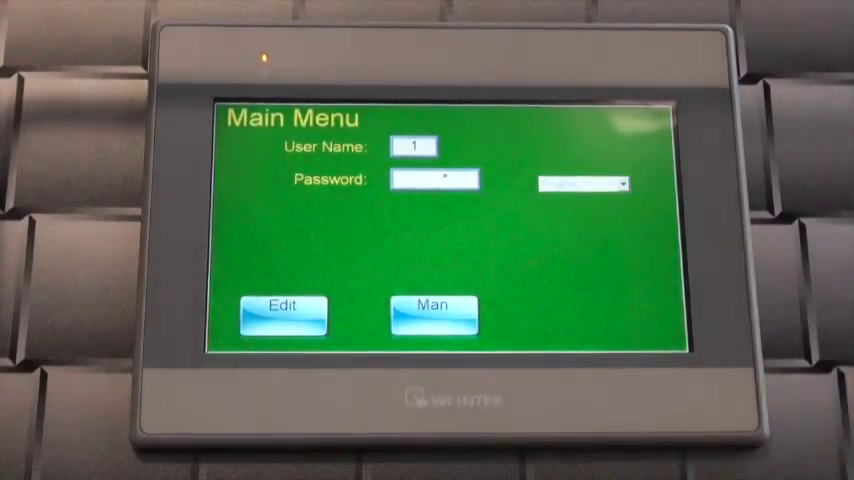
Log in with the password and open Edit Program for the NO-NAME- program.
click(434, 179)
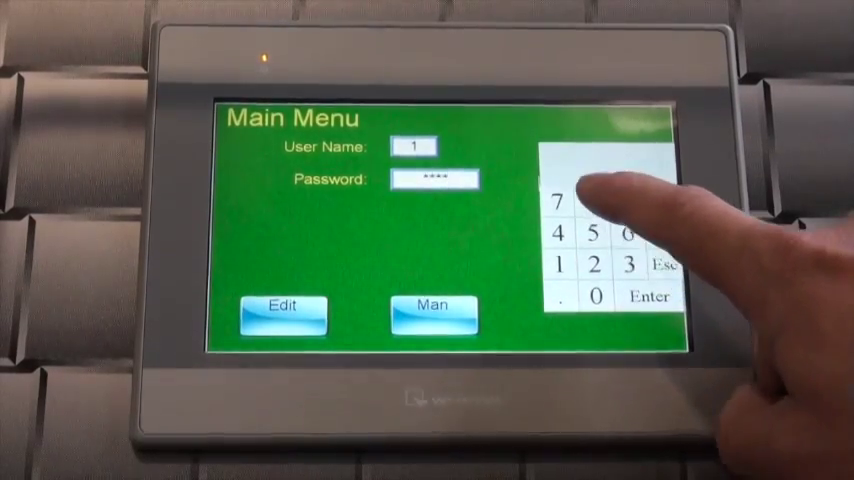
click(649, 297)
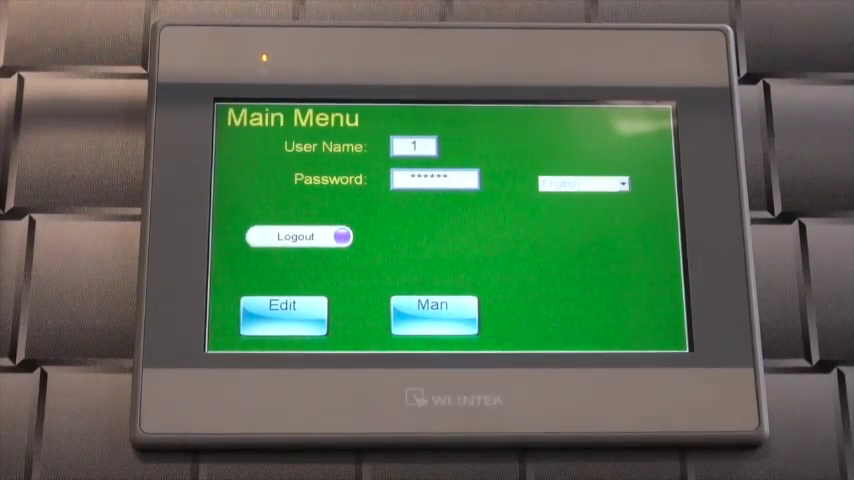
click(283, 315)
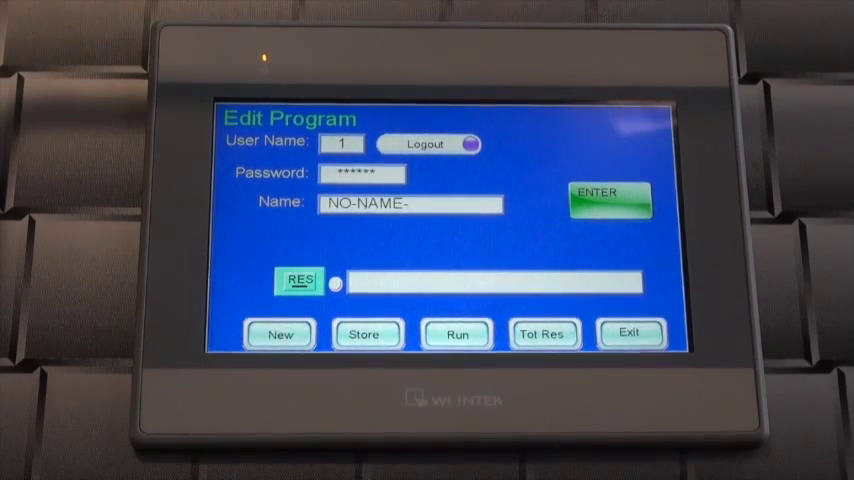
Rename the program from NO-NAME- to TEST and open its step list.
click(409, 203)
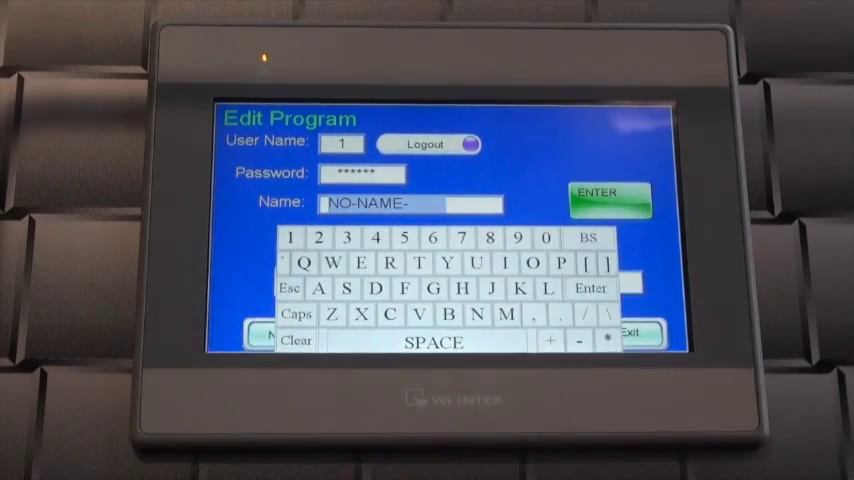
click(419, 263)
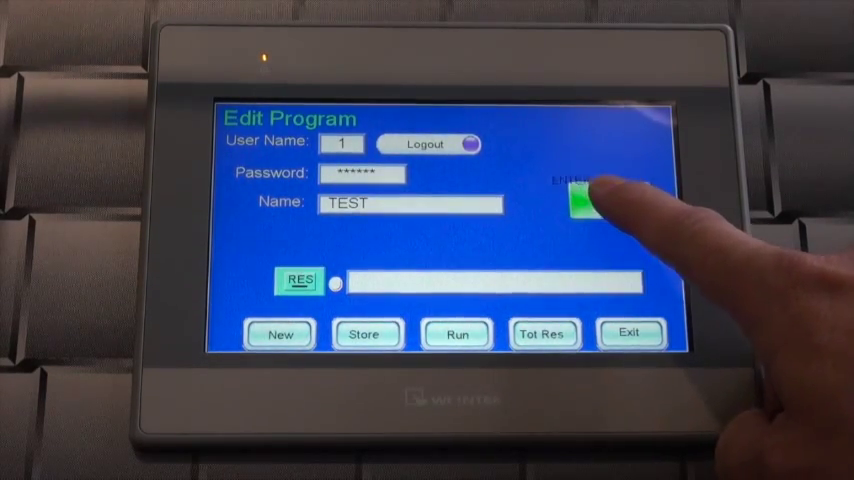
click(578, 195)
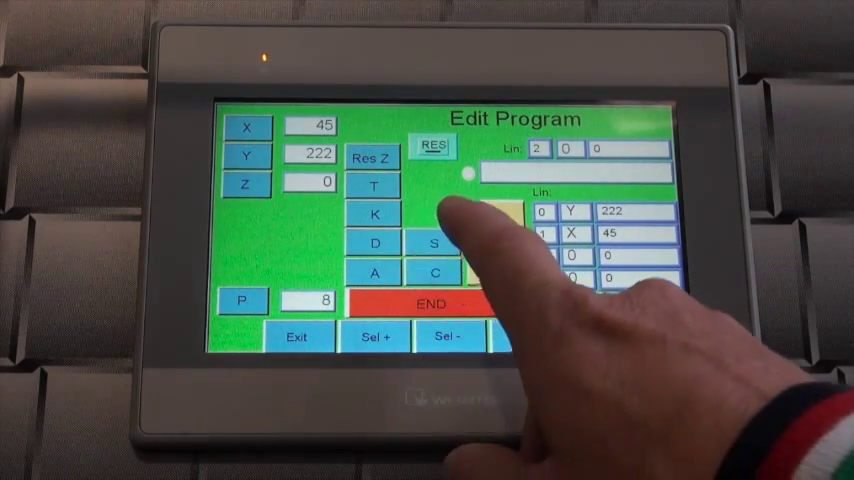
Add an S step on line 2 and finish TEST's bending steps with END.
click(434, 243)
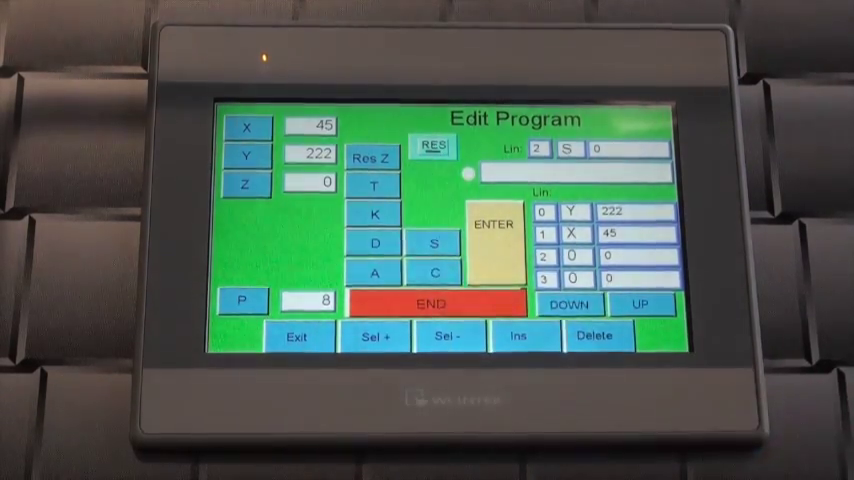
click(568, 304)
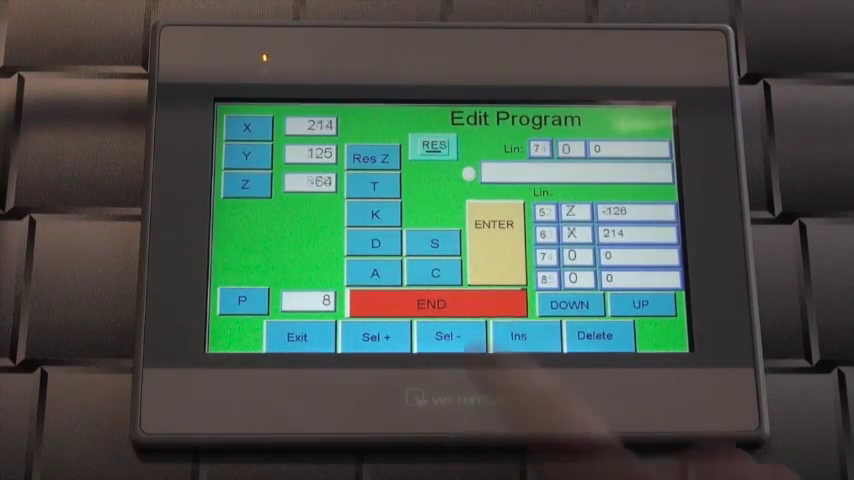
click(568, 304)
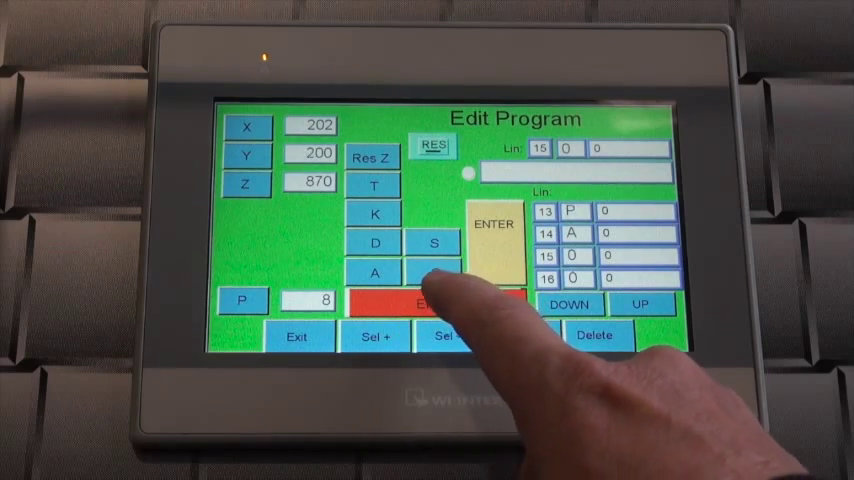
click(429, 303)
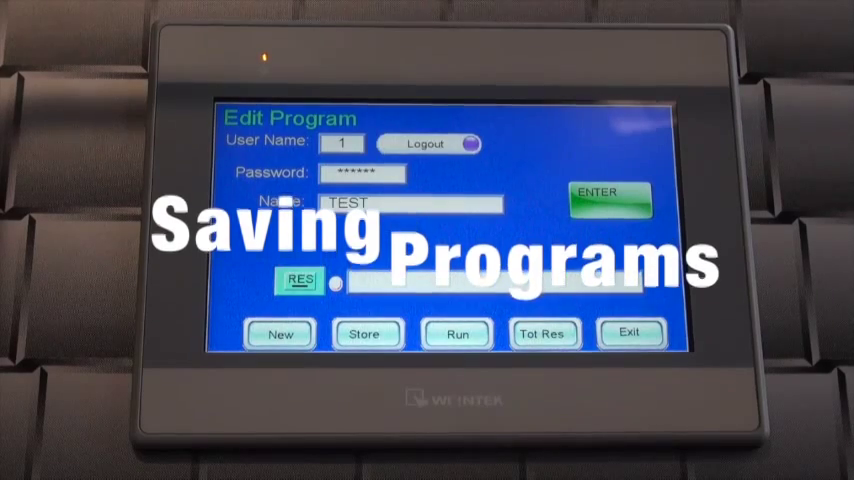
Save TEST in the Programs Store as program number 75.
click(367, 333)
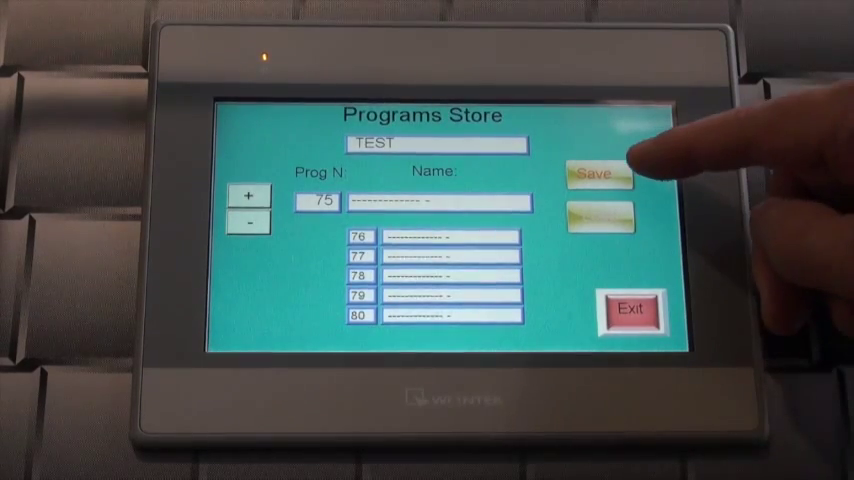
click(597, 177)
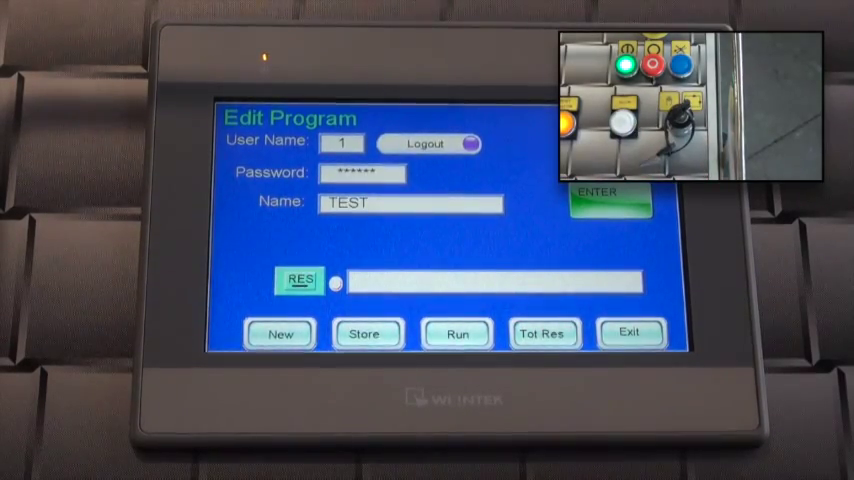
Load TEST on the Exe Program screen and start running it.
click(301, 281)
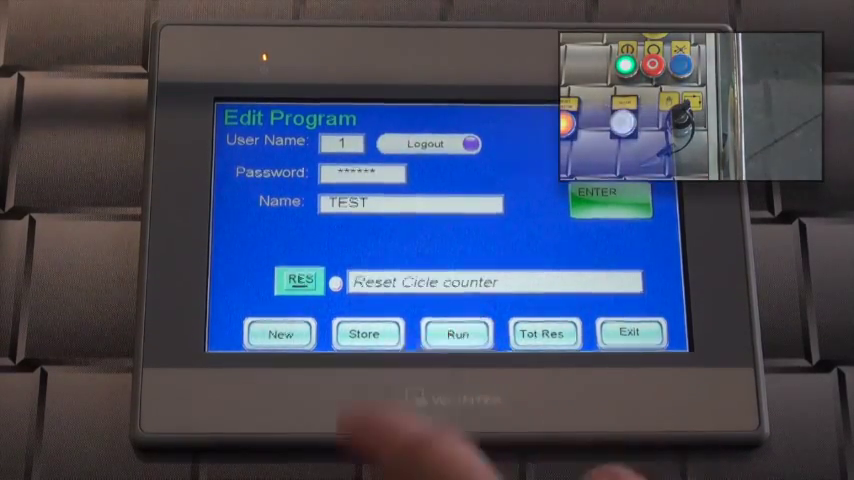
click(456, 333)
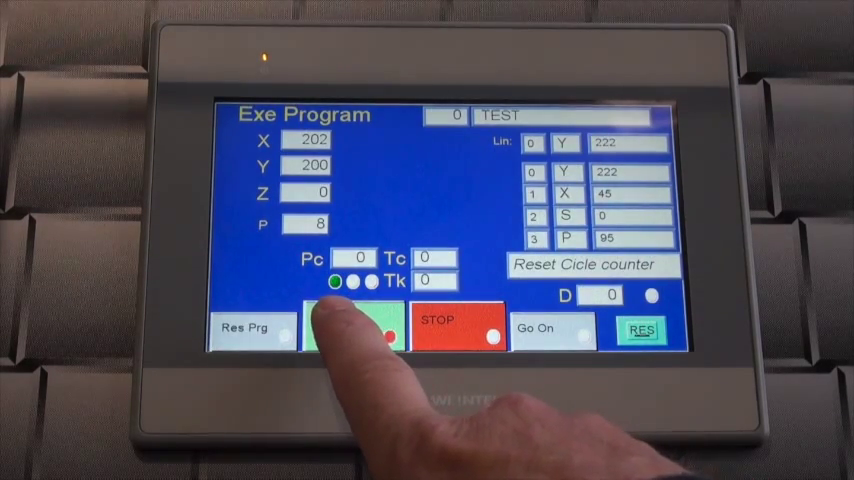
click(350, 330)
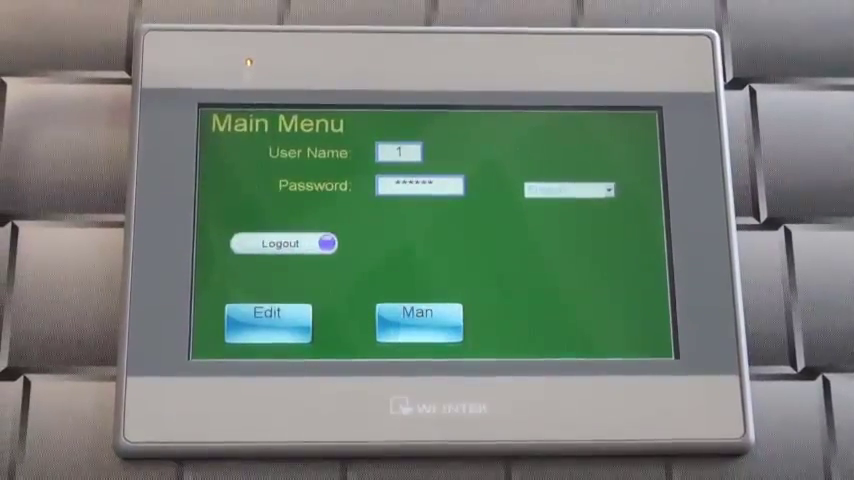
Reopen TEST's step list, showing Y 125 and Z -126 lines.
click(267, 318)
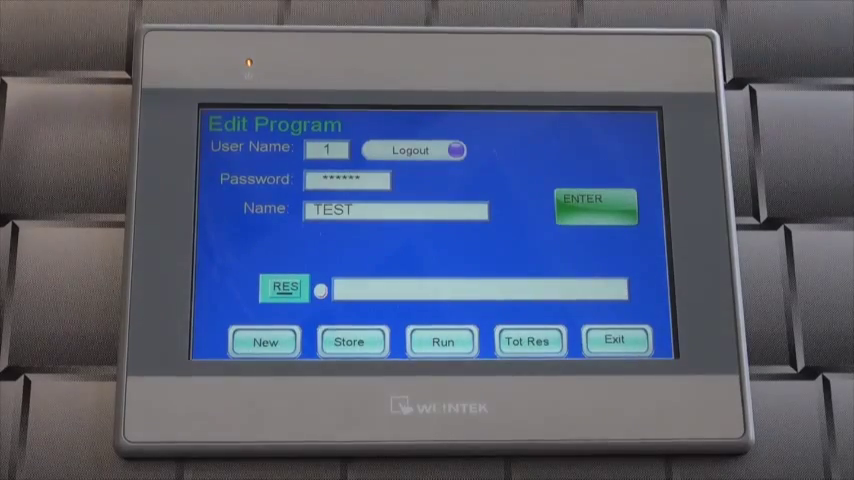
click(596, 205)
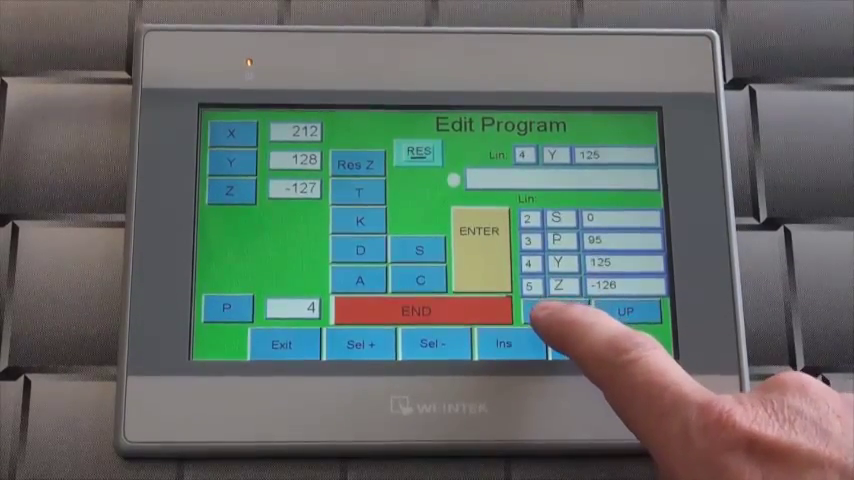
Change step 6's X value to 220 and delete the S step on line 2.
click(555, 312)
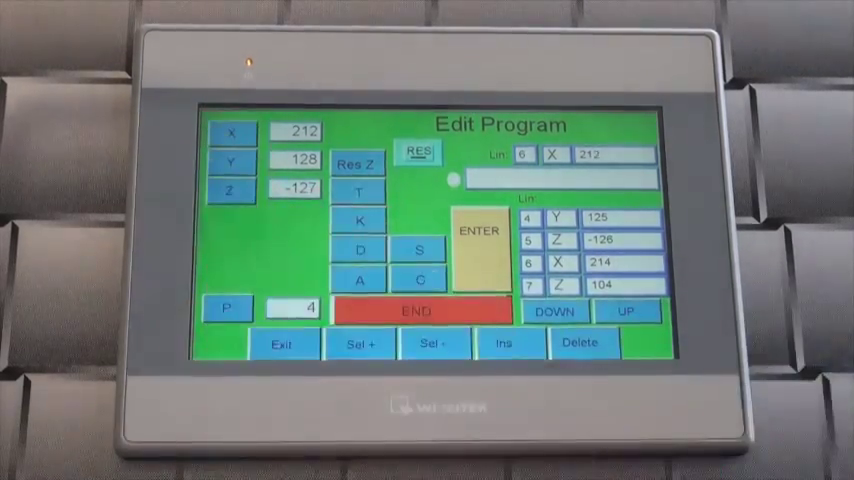
click(613, 154)
text(220)
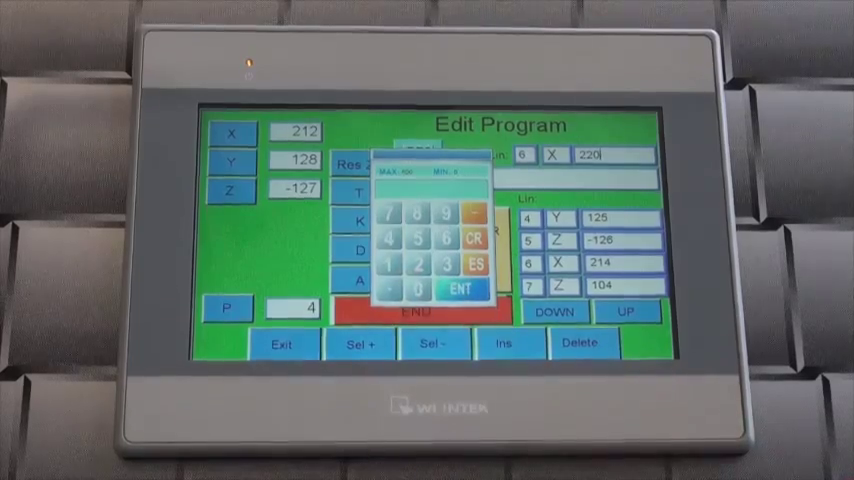
click(461, 288)
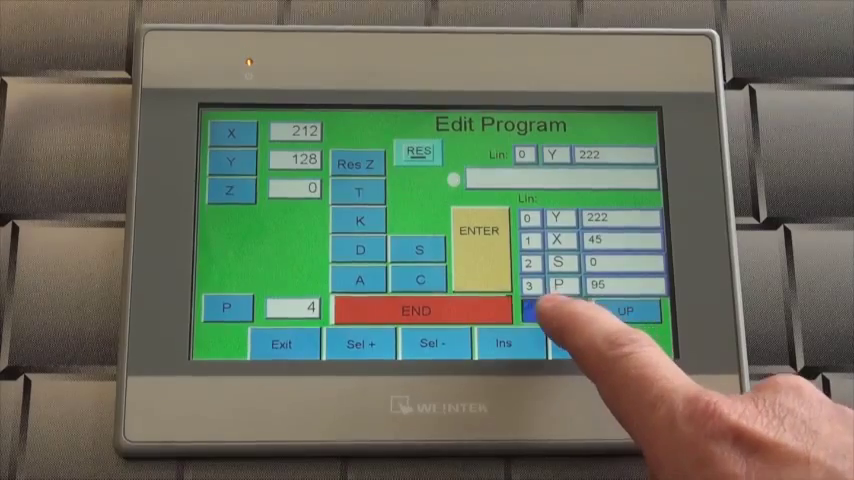
click(554, 311)
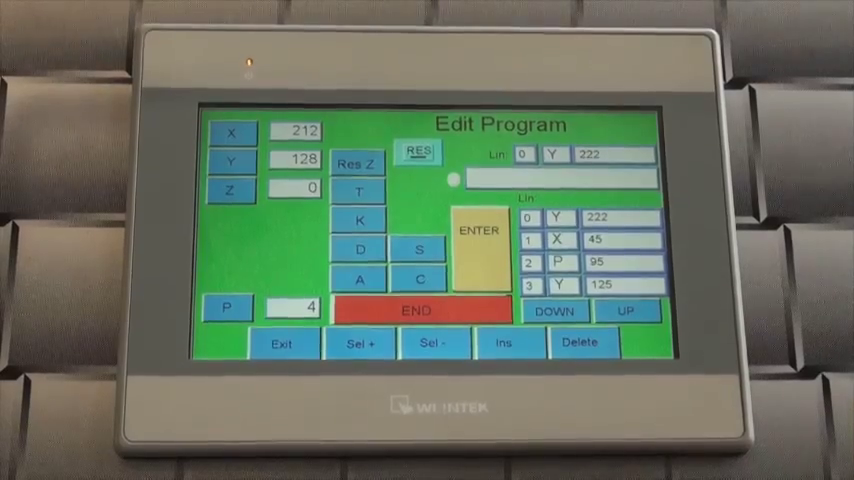
Insert an S 0 step at line 2 of TEST, review the list, and exit.
click(554, 311)
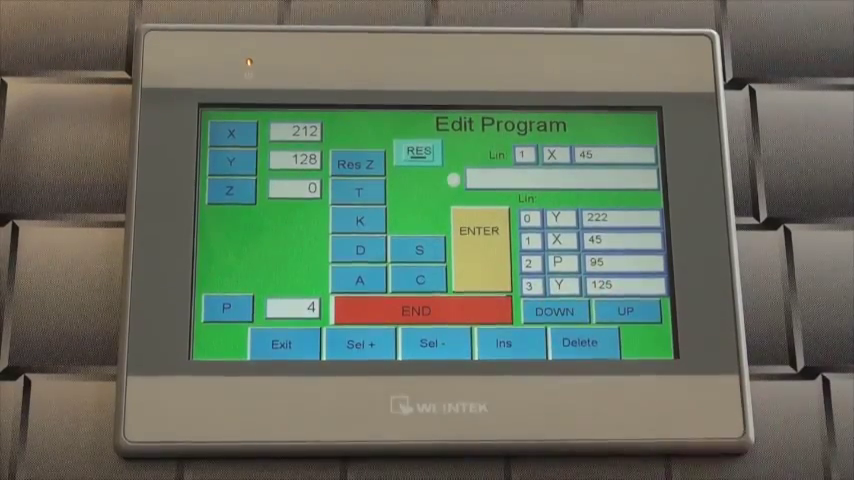
click(504, 343)
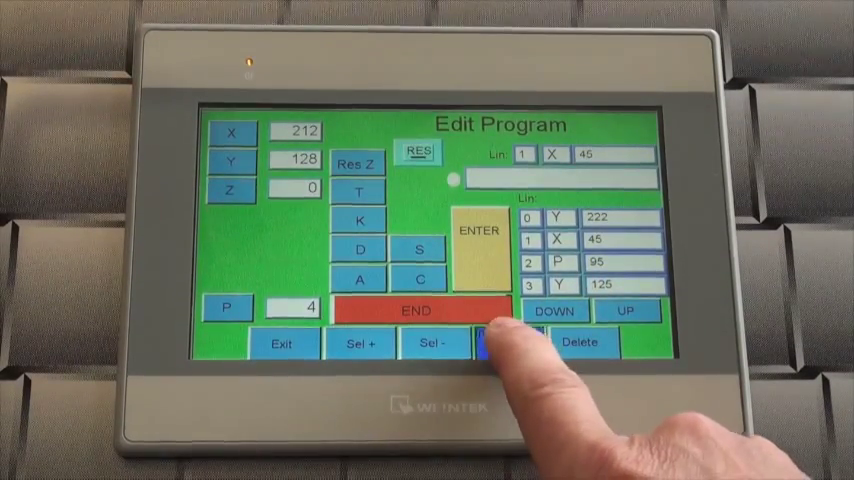
click(503, 343)
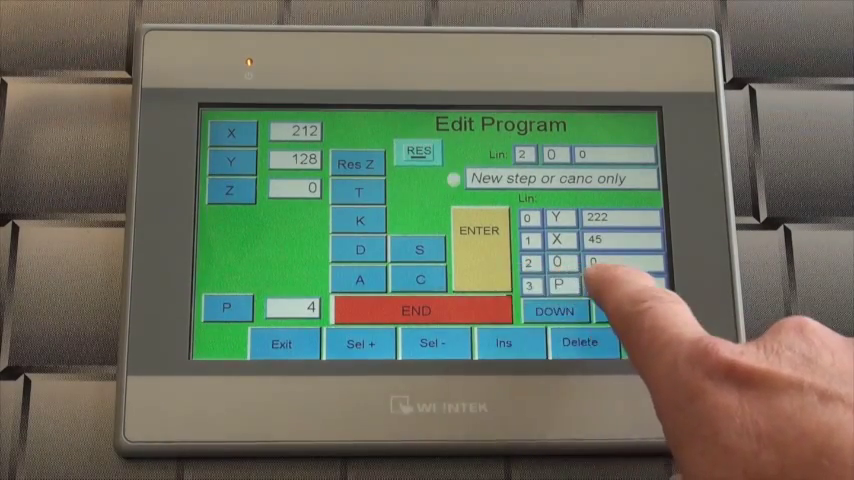
click(600, 287)
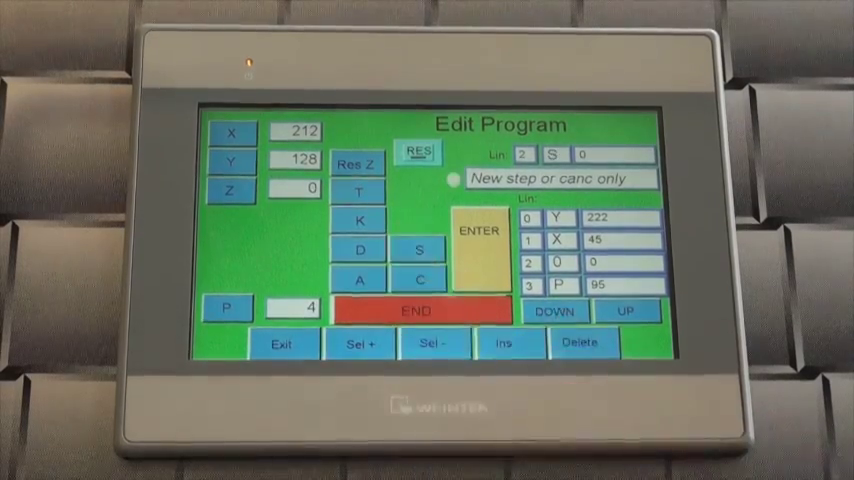
click(553, 311)
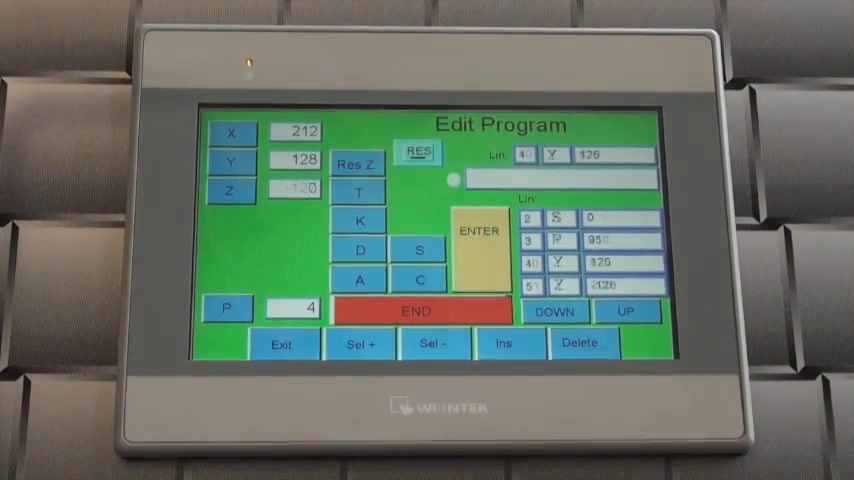
click(554, 311)
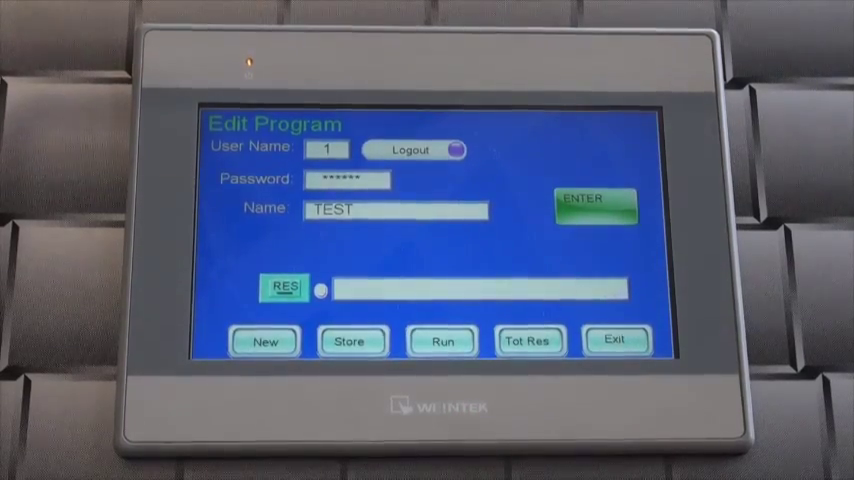
Store the TEST program in Programs Store slot 75, then return to Edit Program.
click(352, 340)
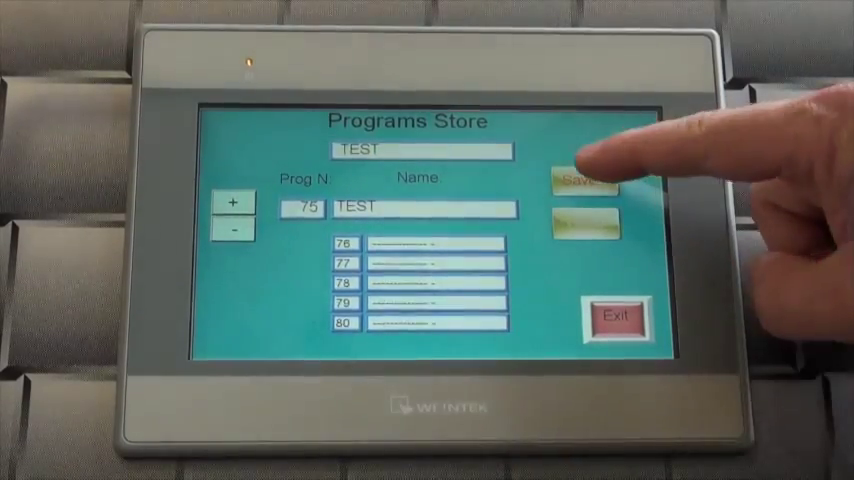
click(581, 182)
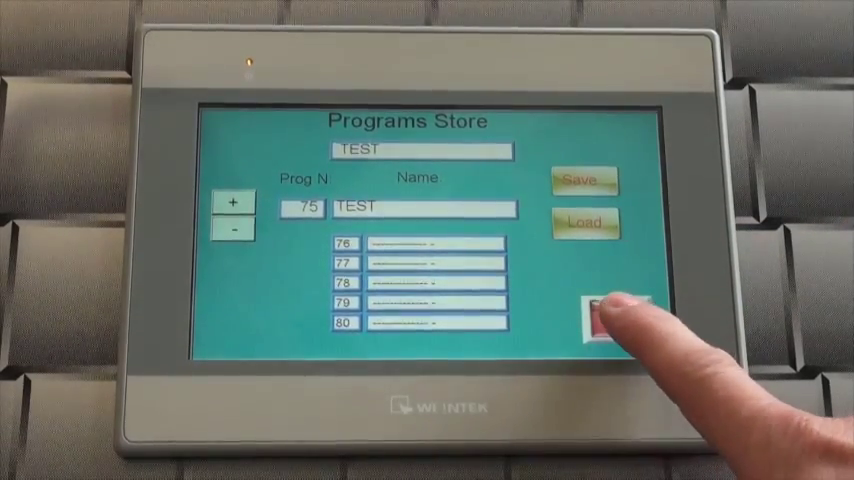
click(600, 315)
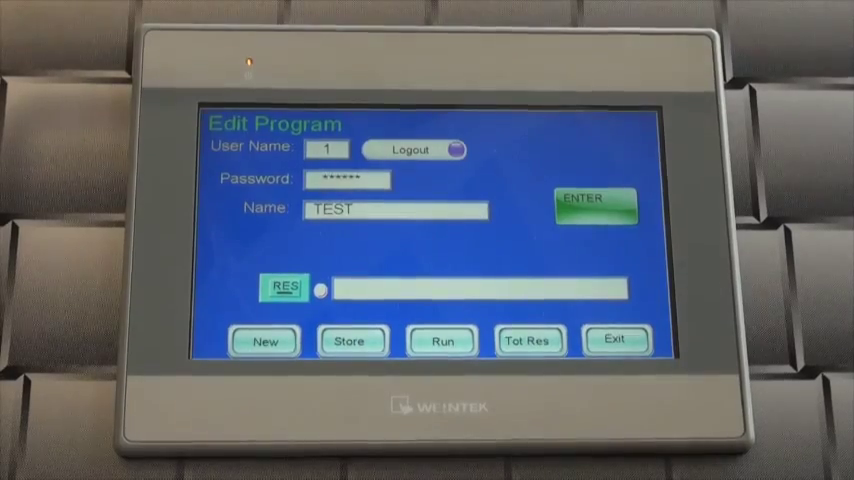